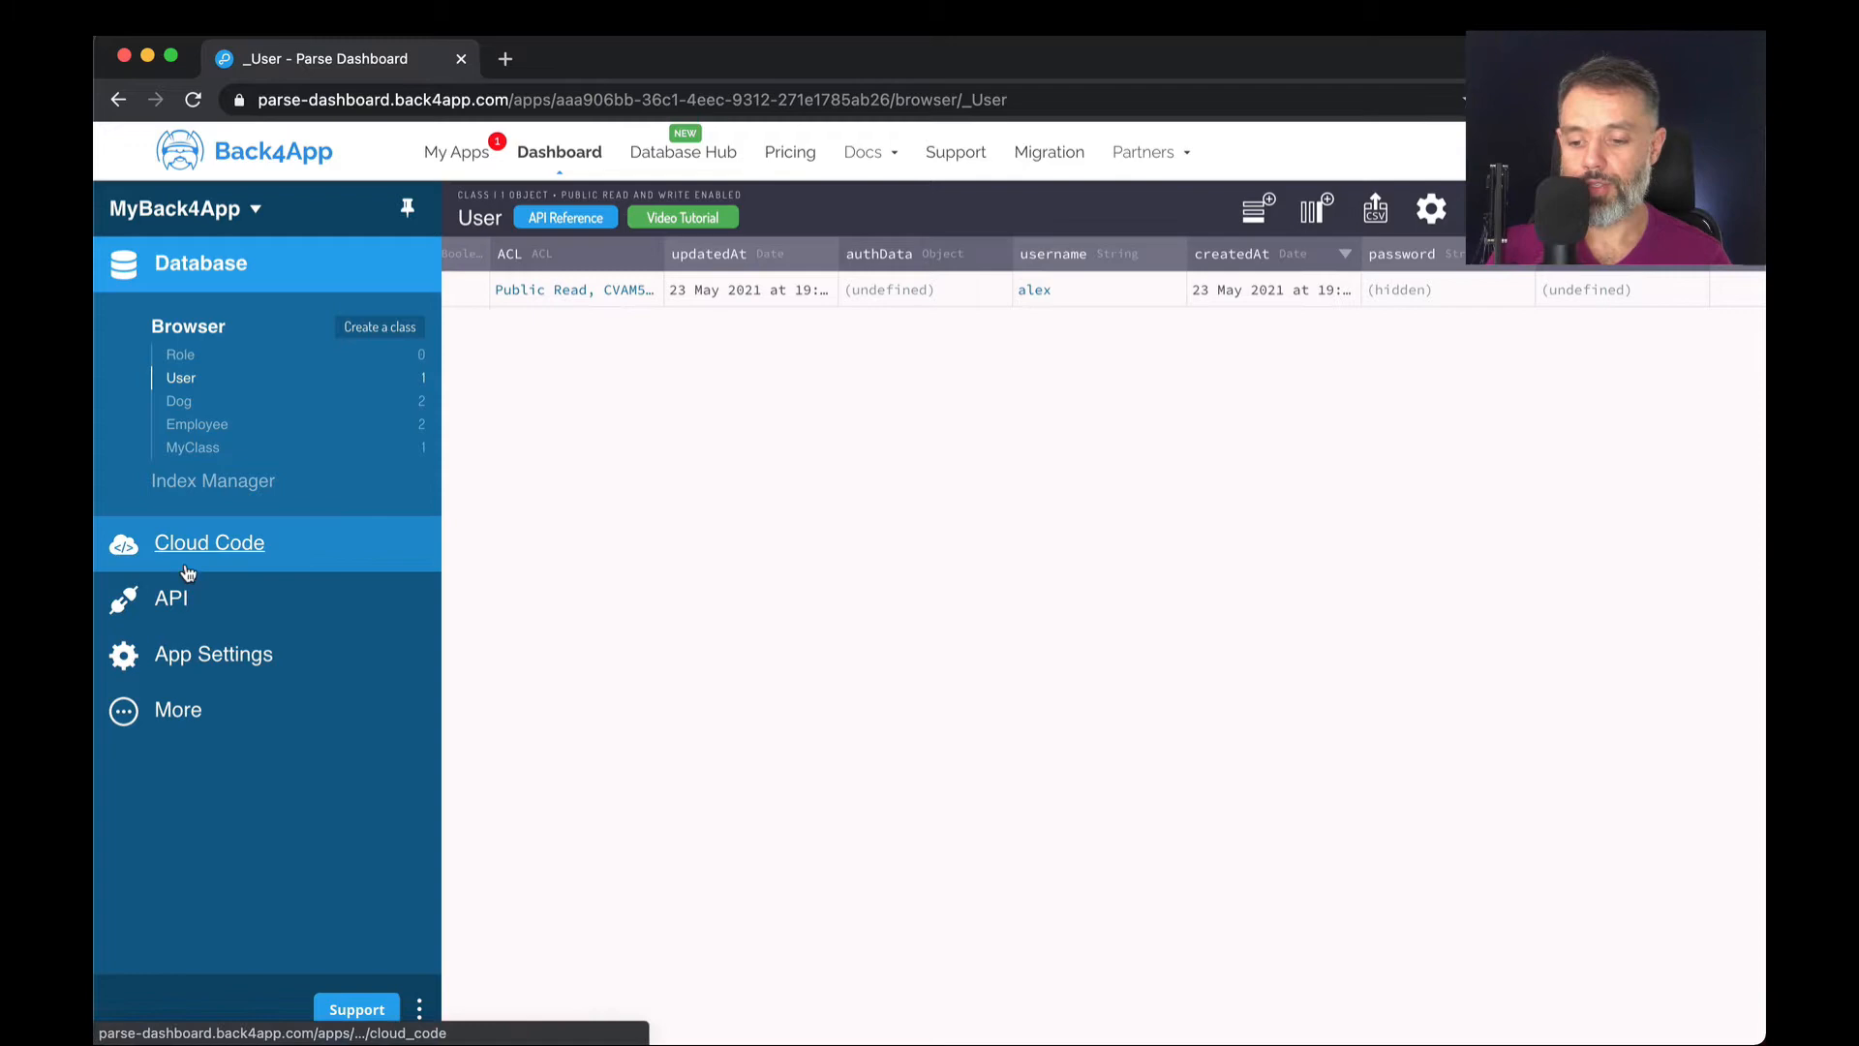
- Open the MyBack4App API Reference documentation in a new tab
click(170, 596)
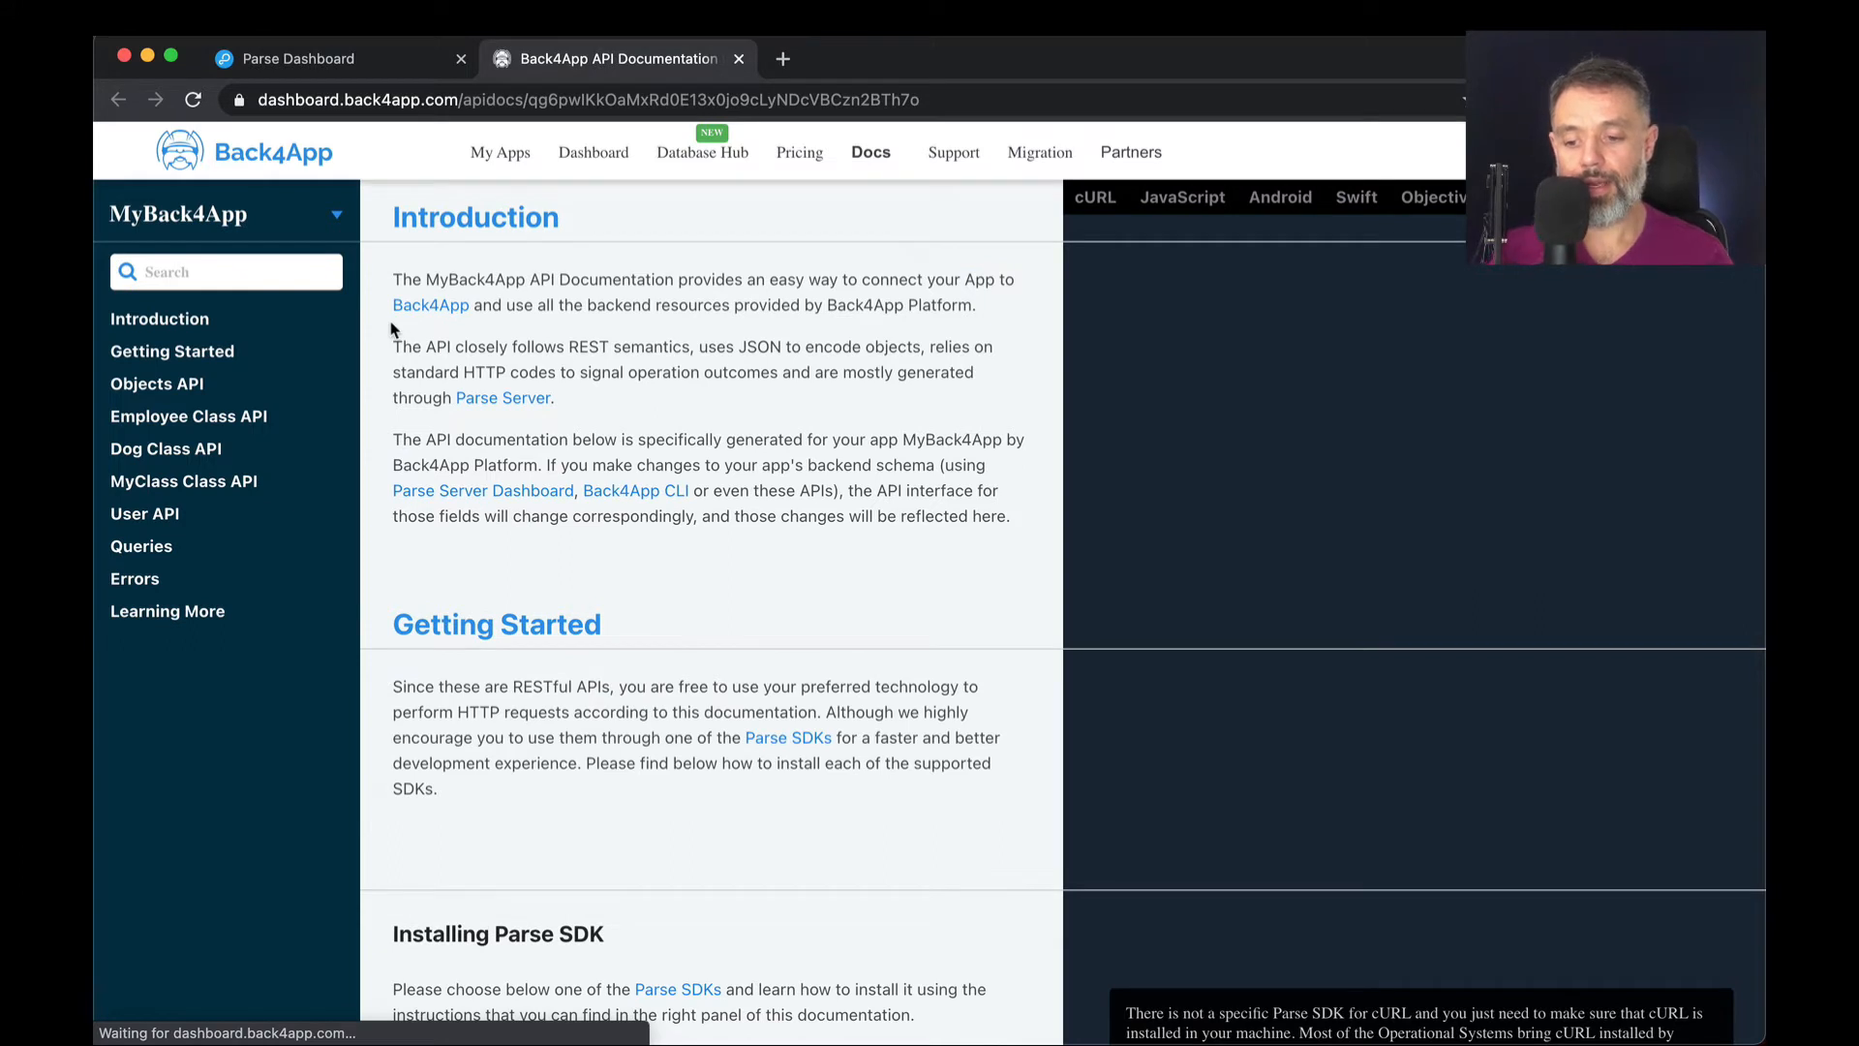
- Switch code samples to JavaScript and go to the Employee class's Creating Objects docs
click(1181, 197)
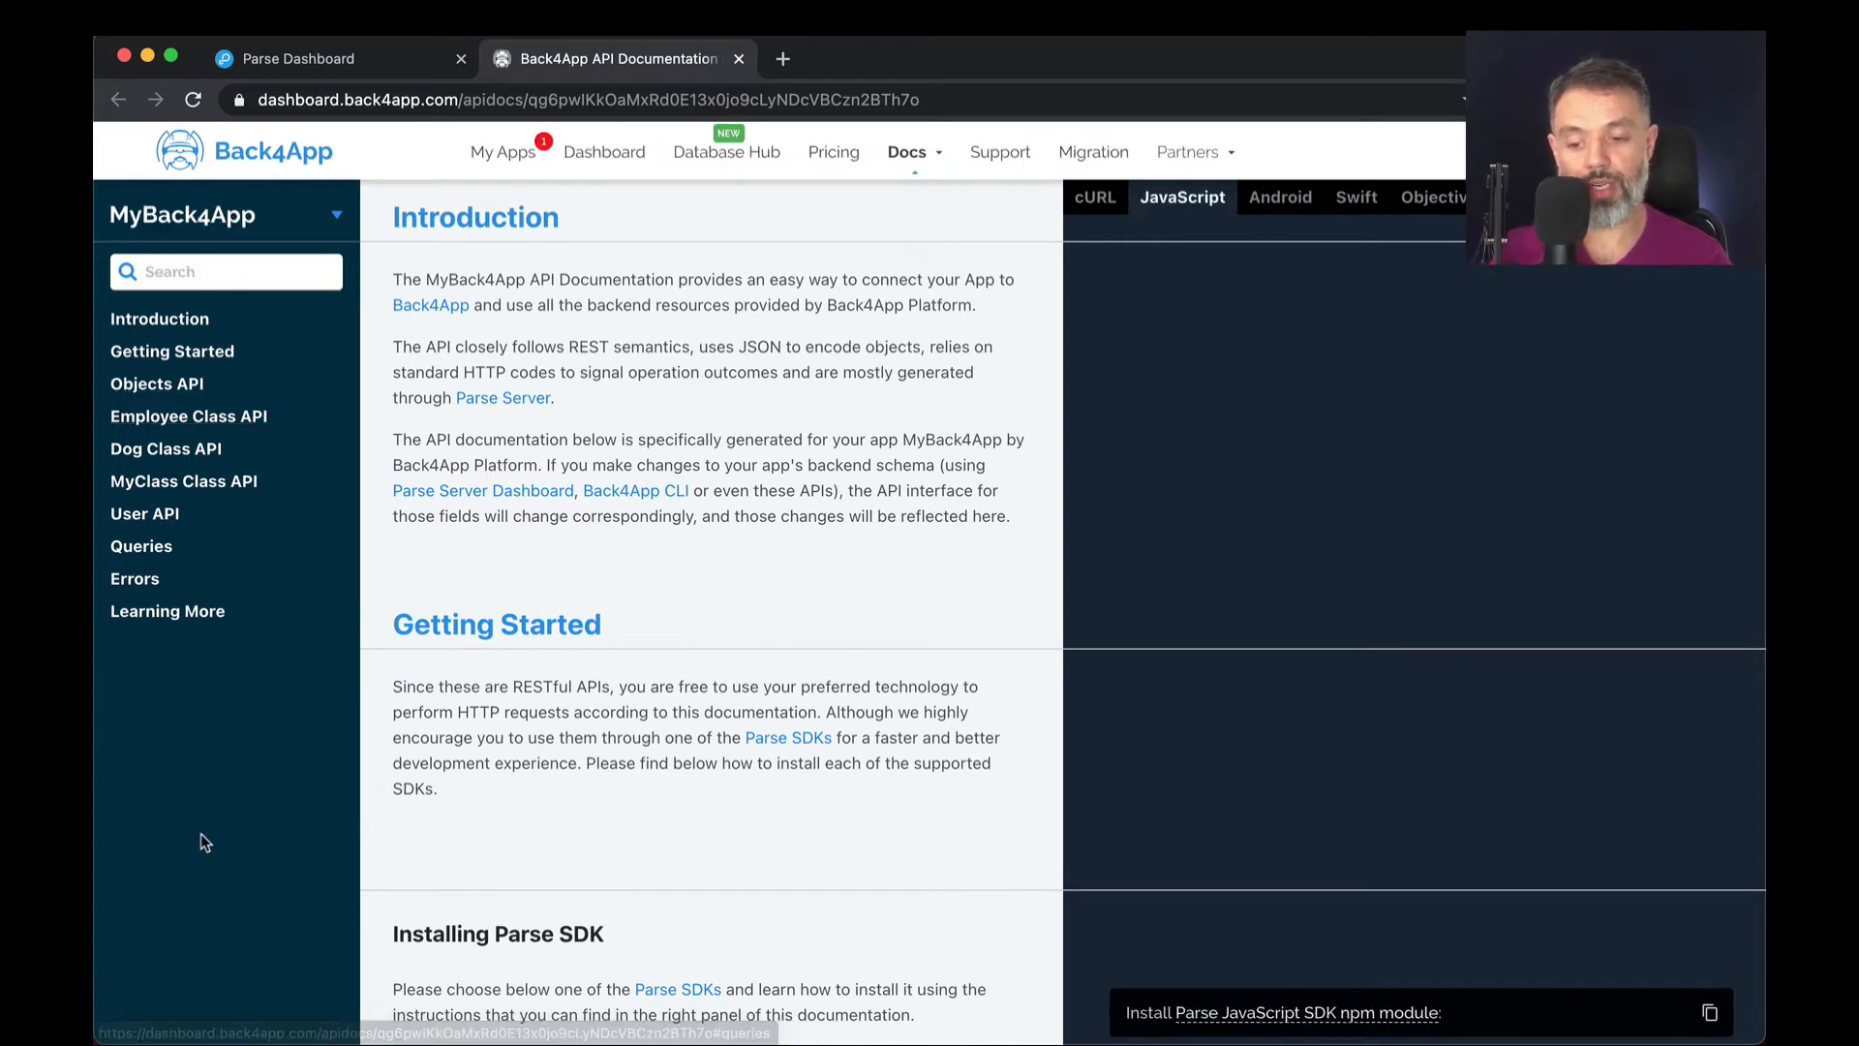
mouse_move(188, 415)
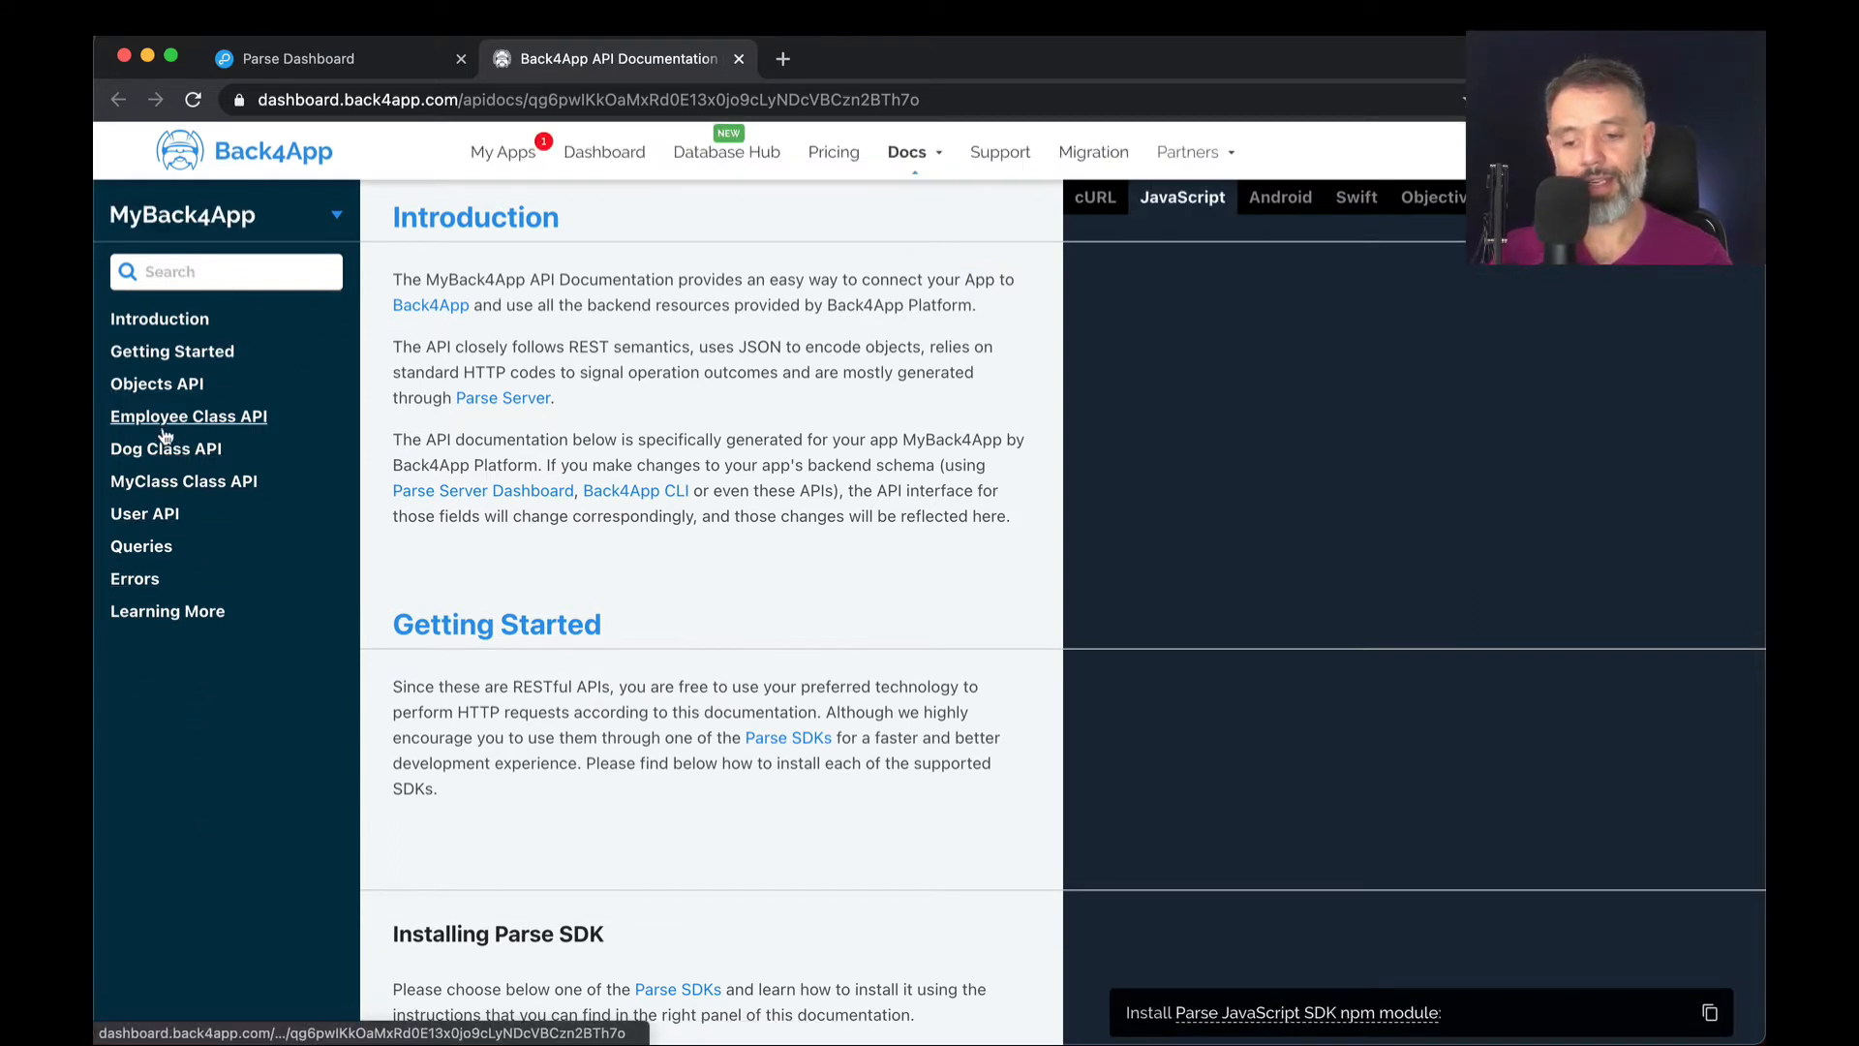
mouse_move(164, 448)
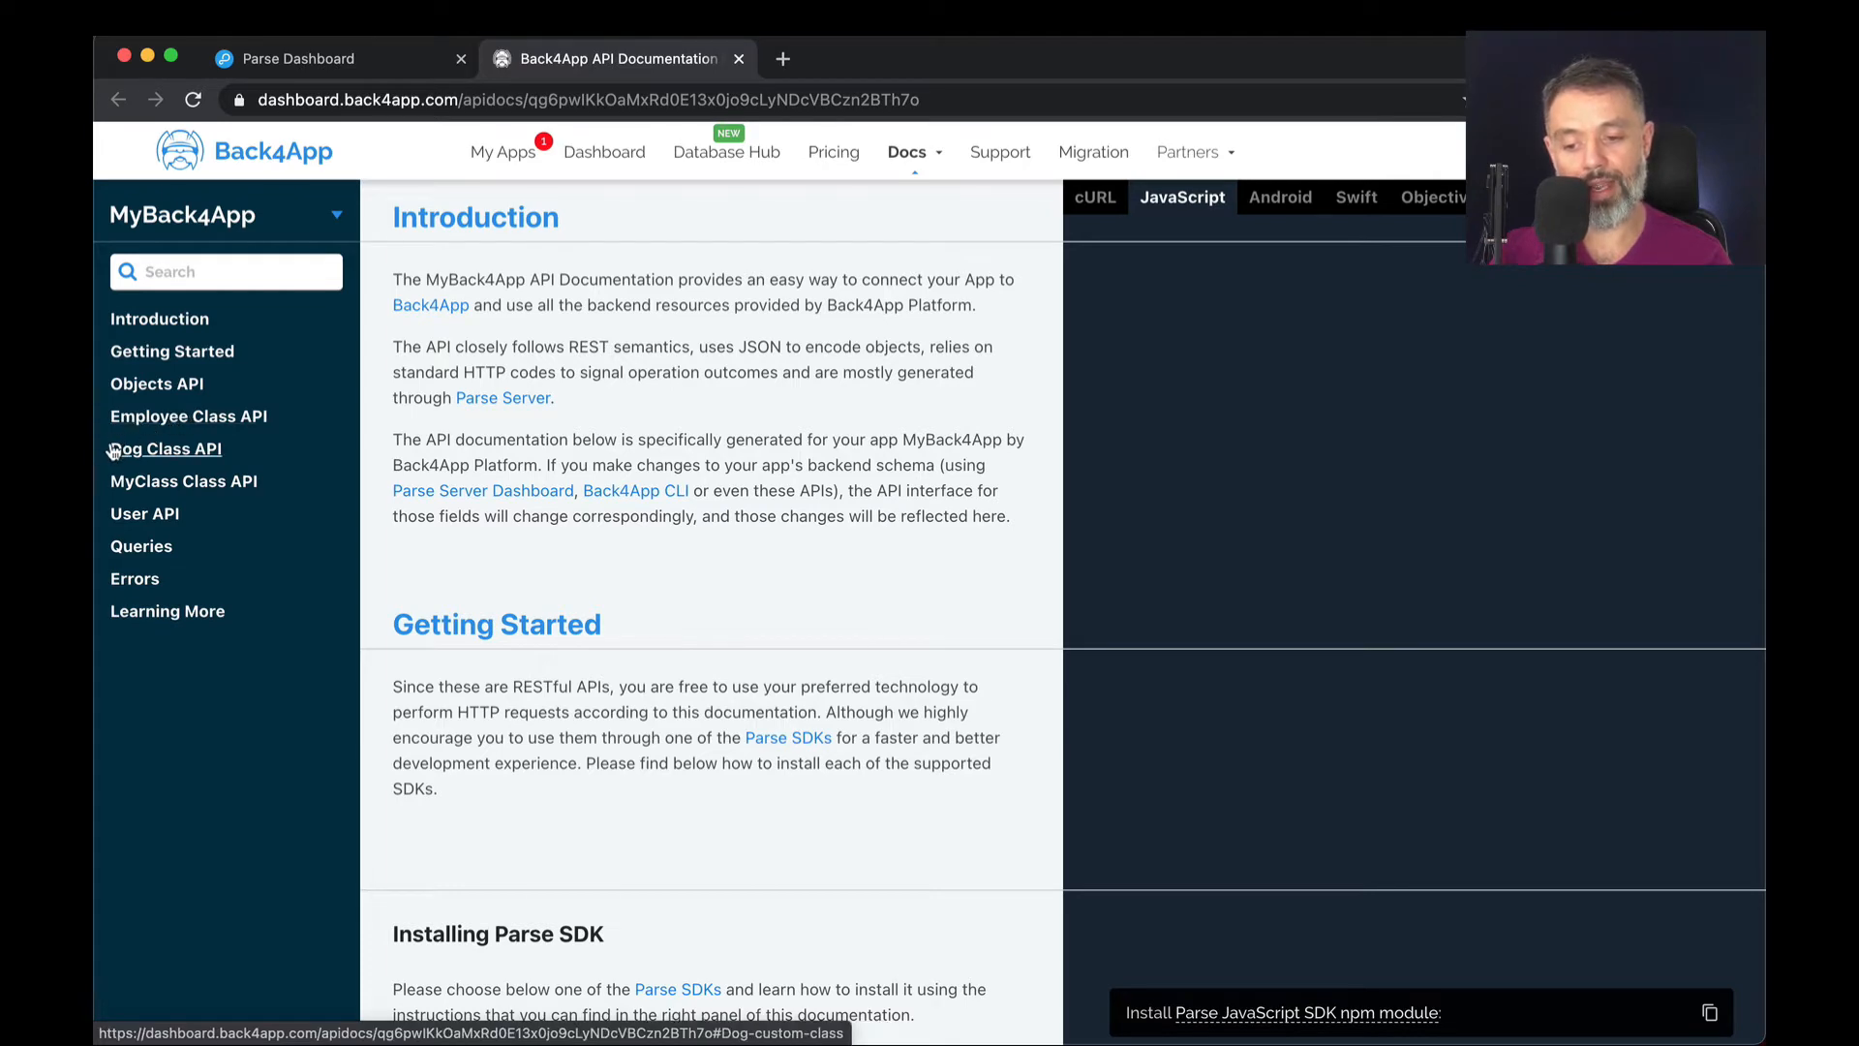
mouse_move(189, 416)
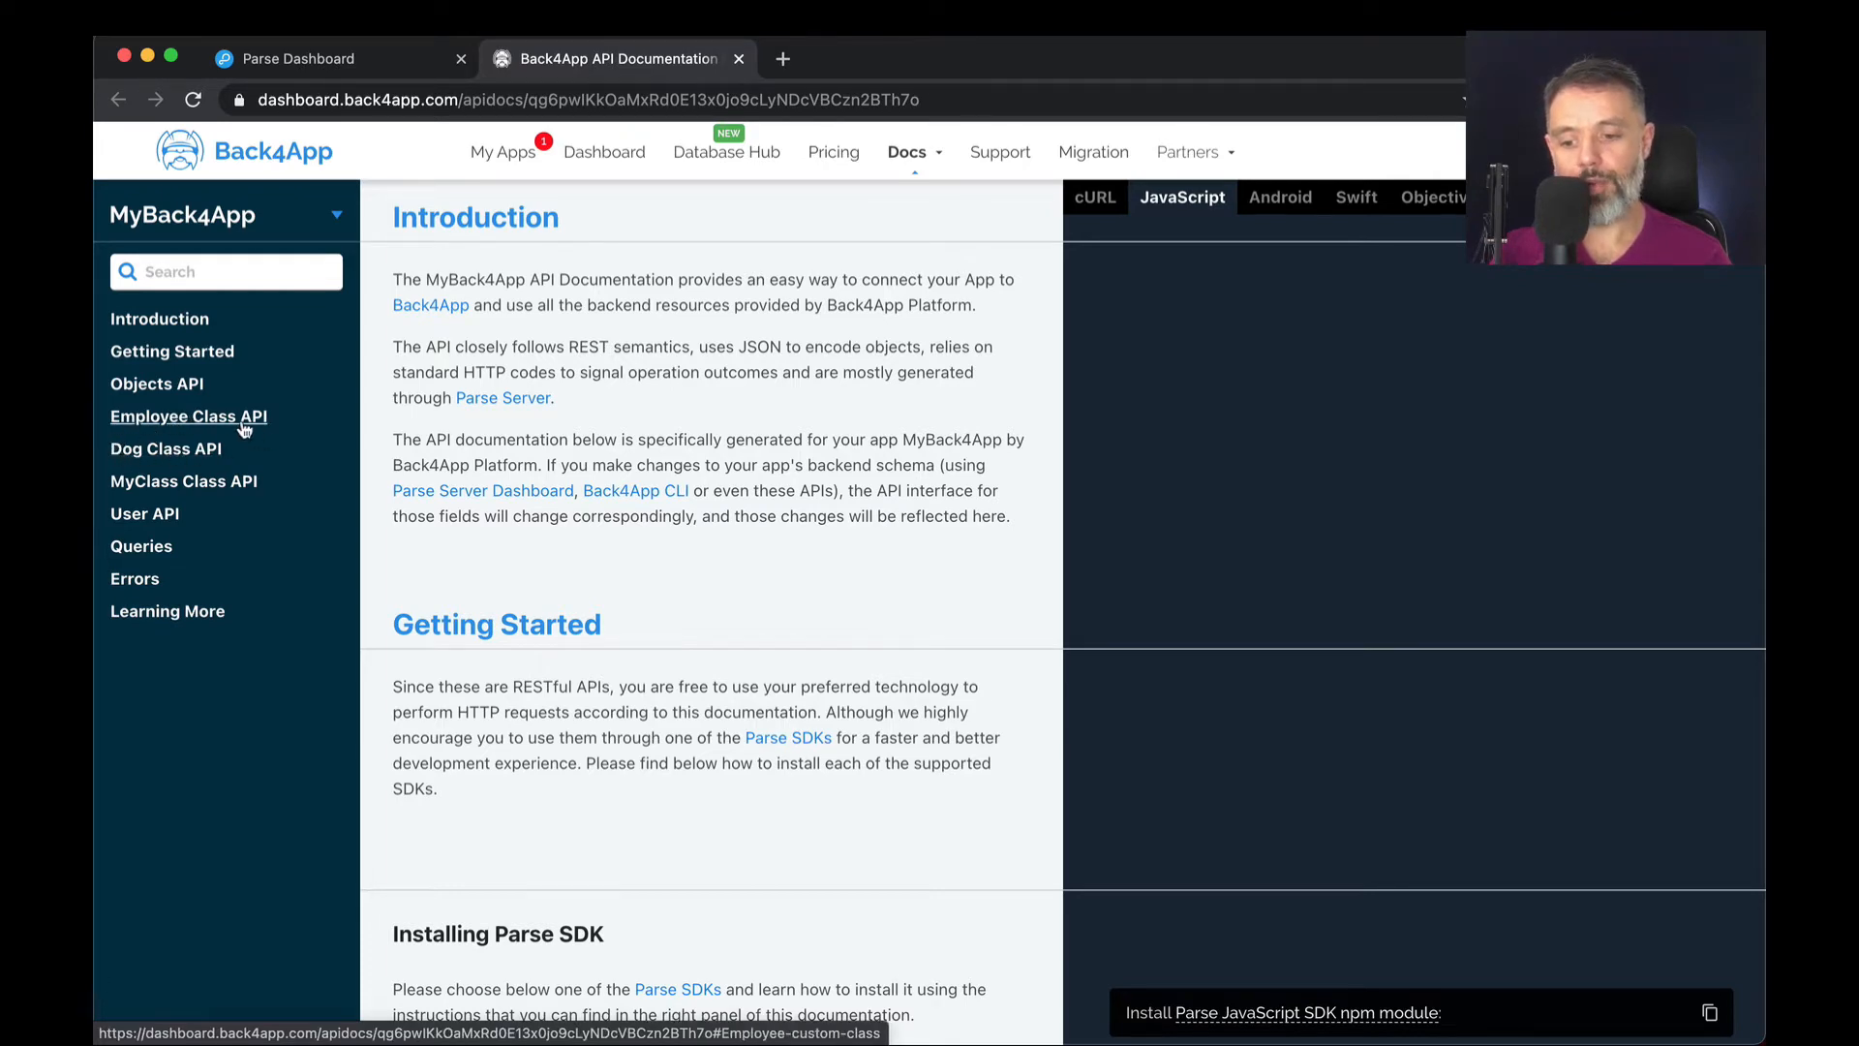
click(189, 415)
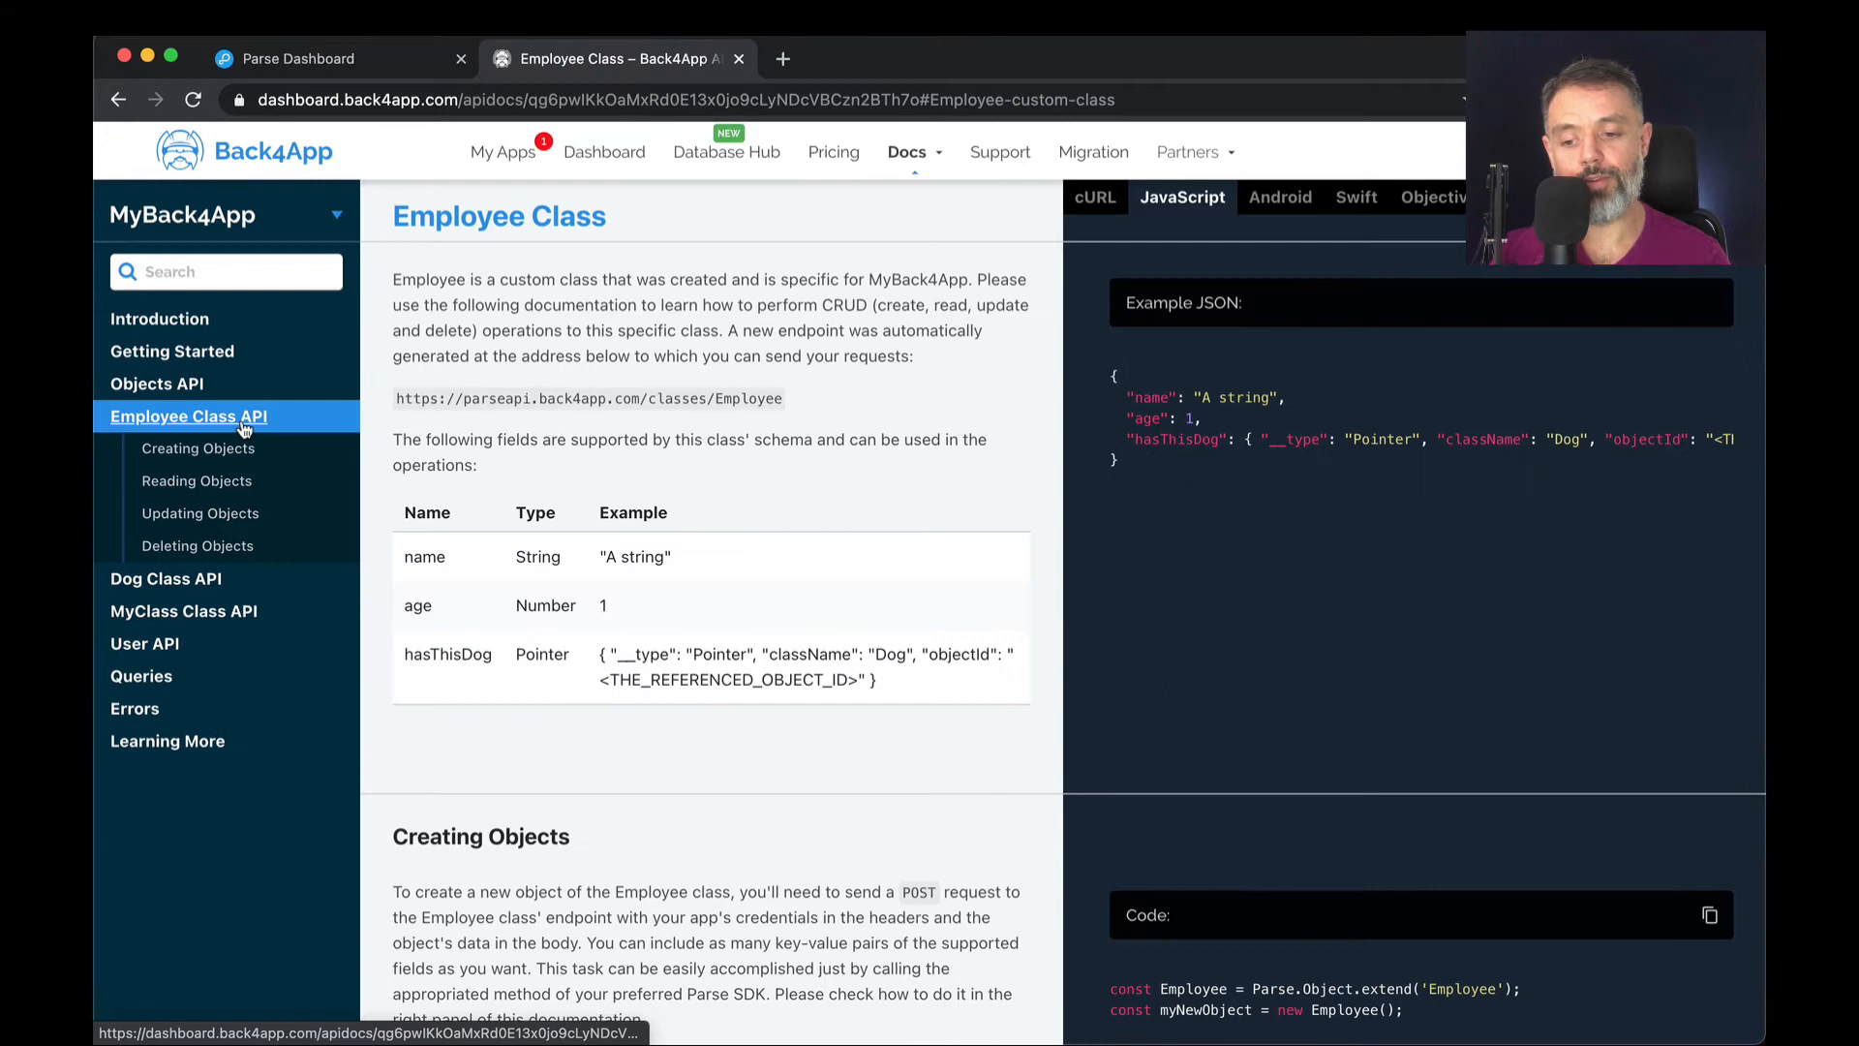
mouse_move(199, 513)
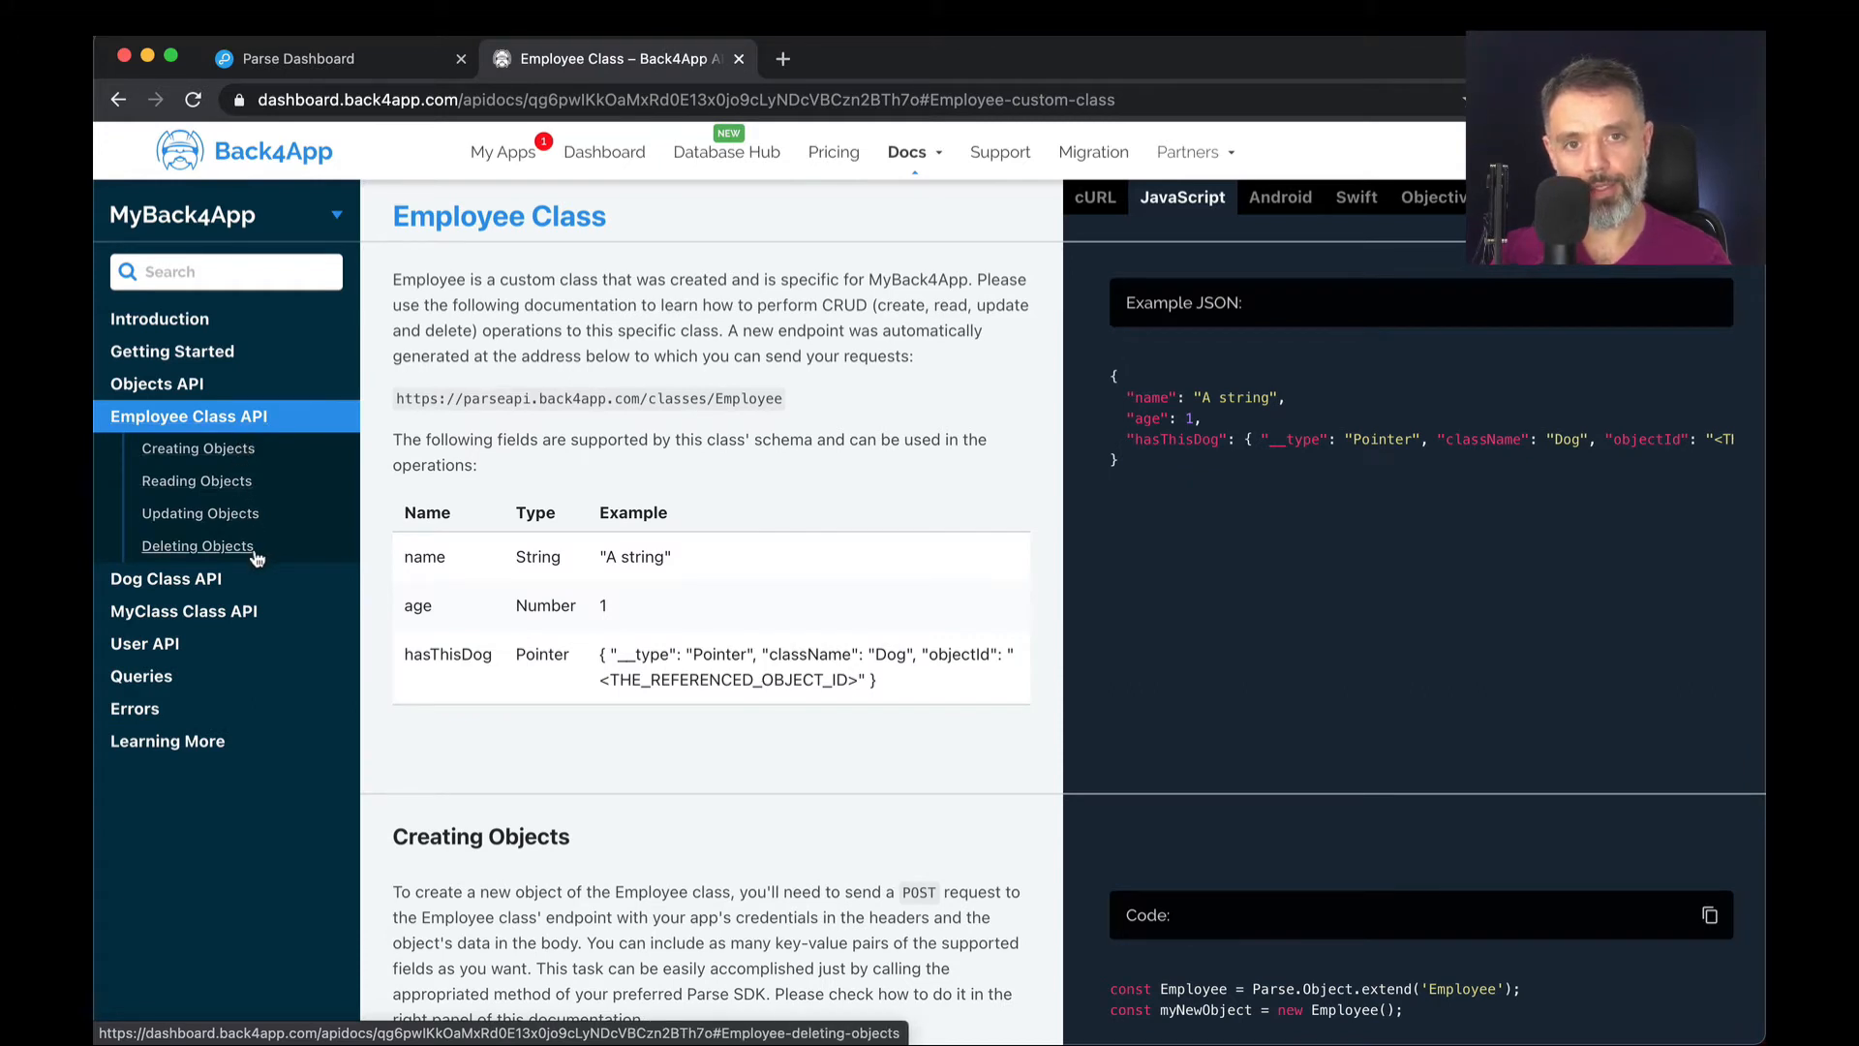
mouse_move(270, 535)
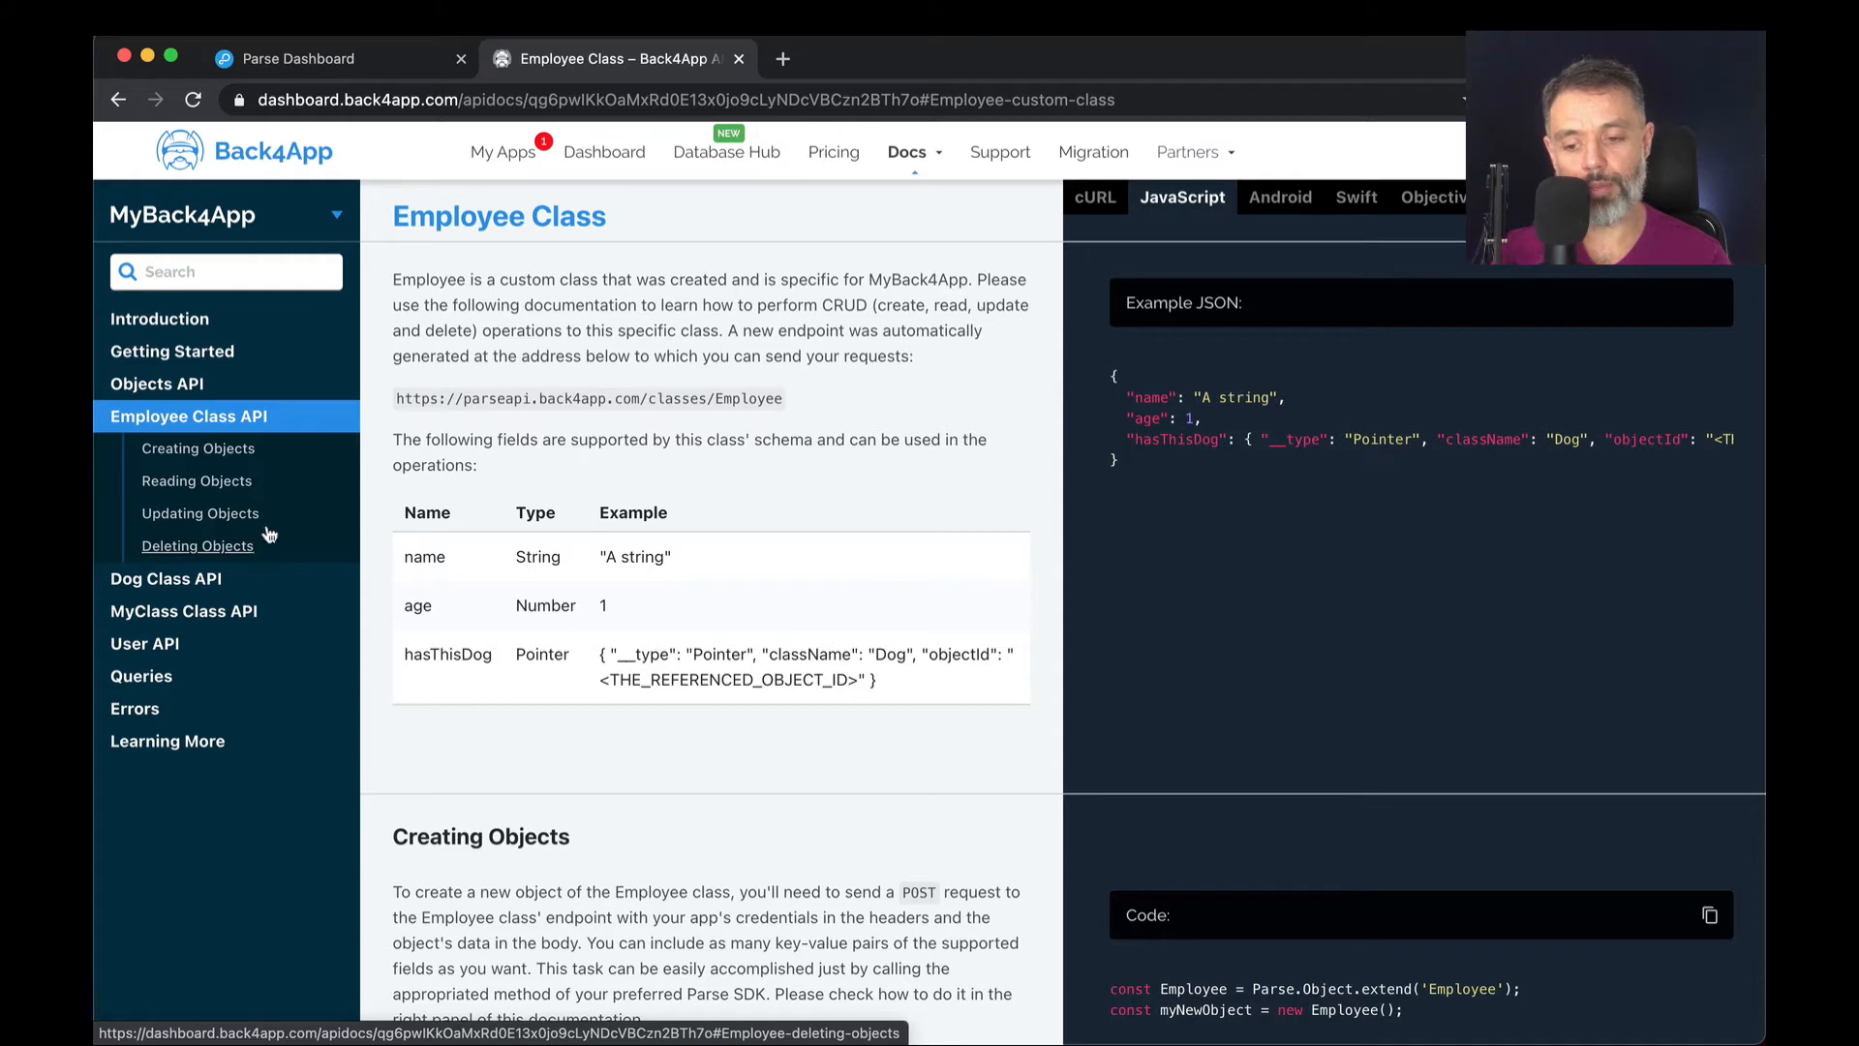
click(202, 449)
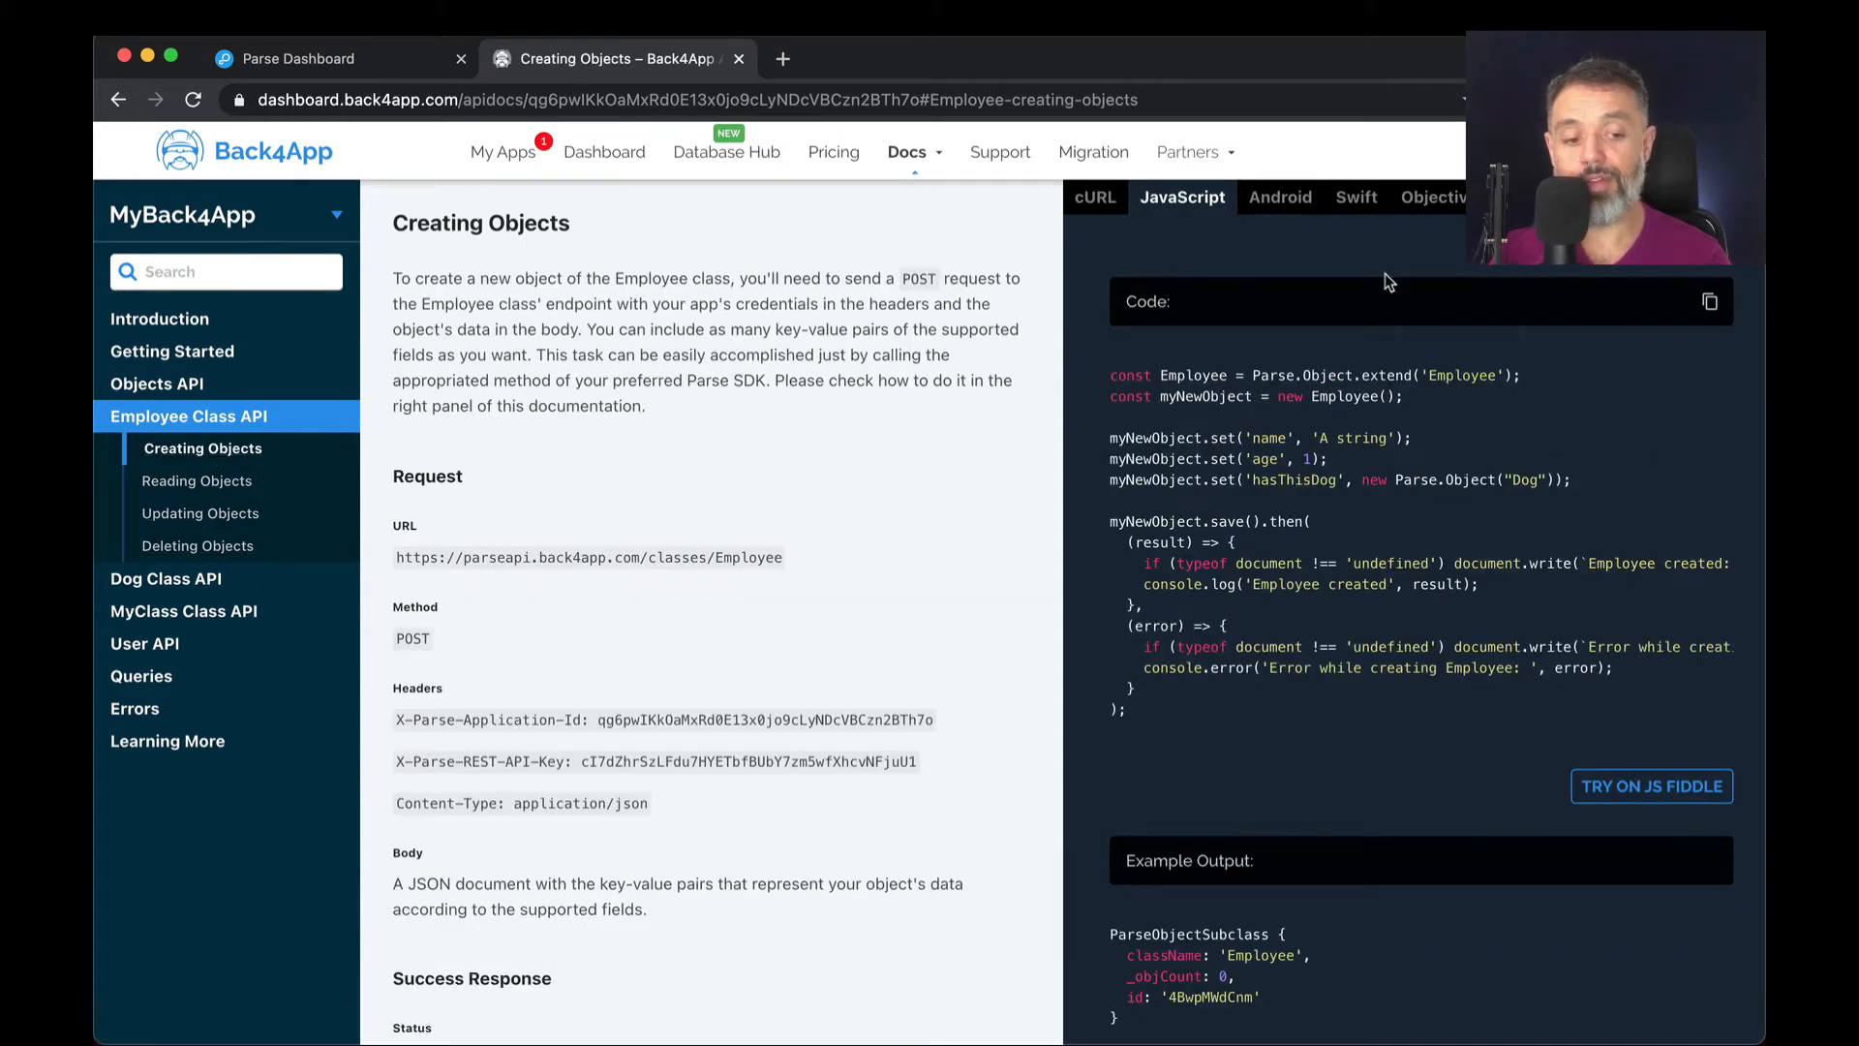
mouse_move(1140, 251)
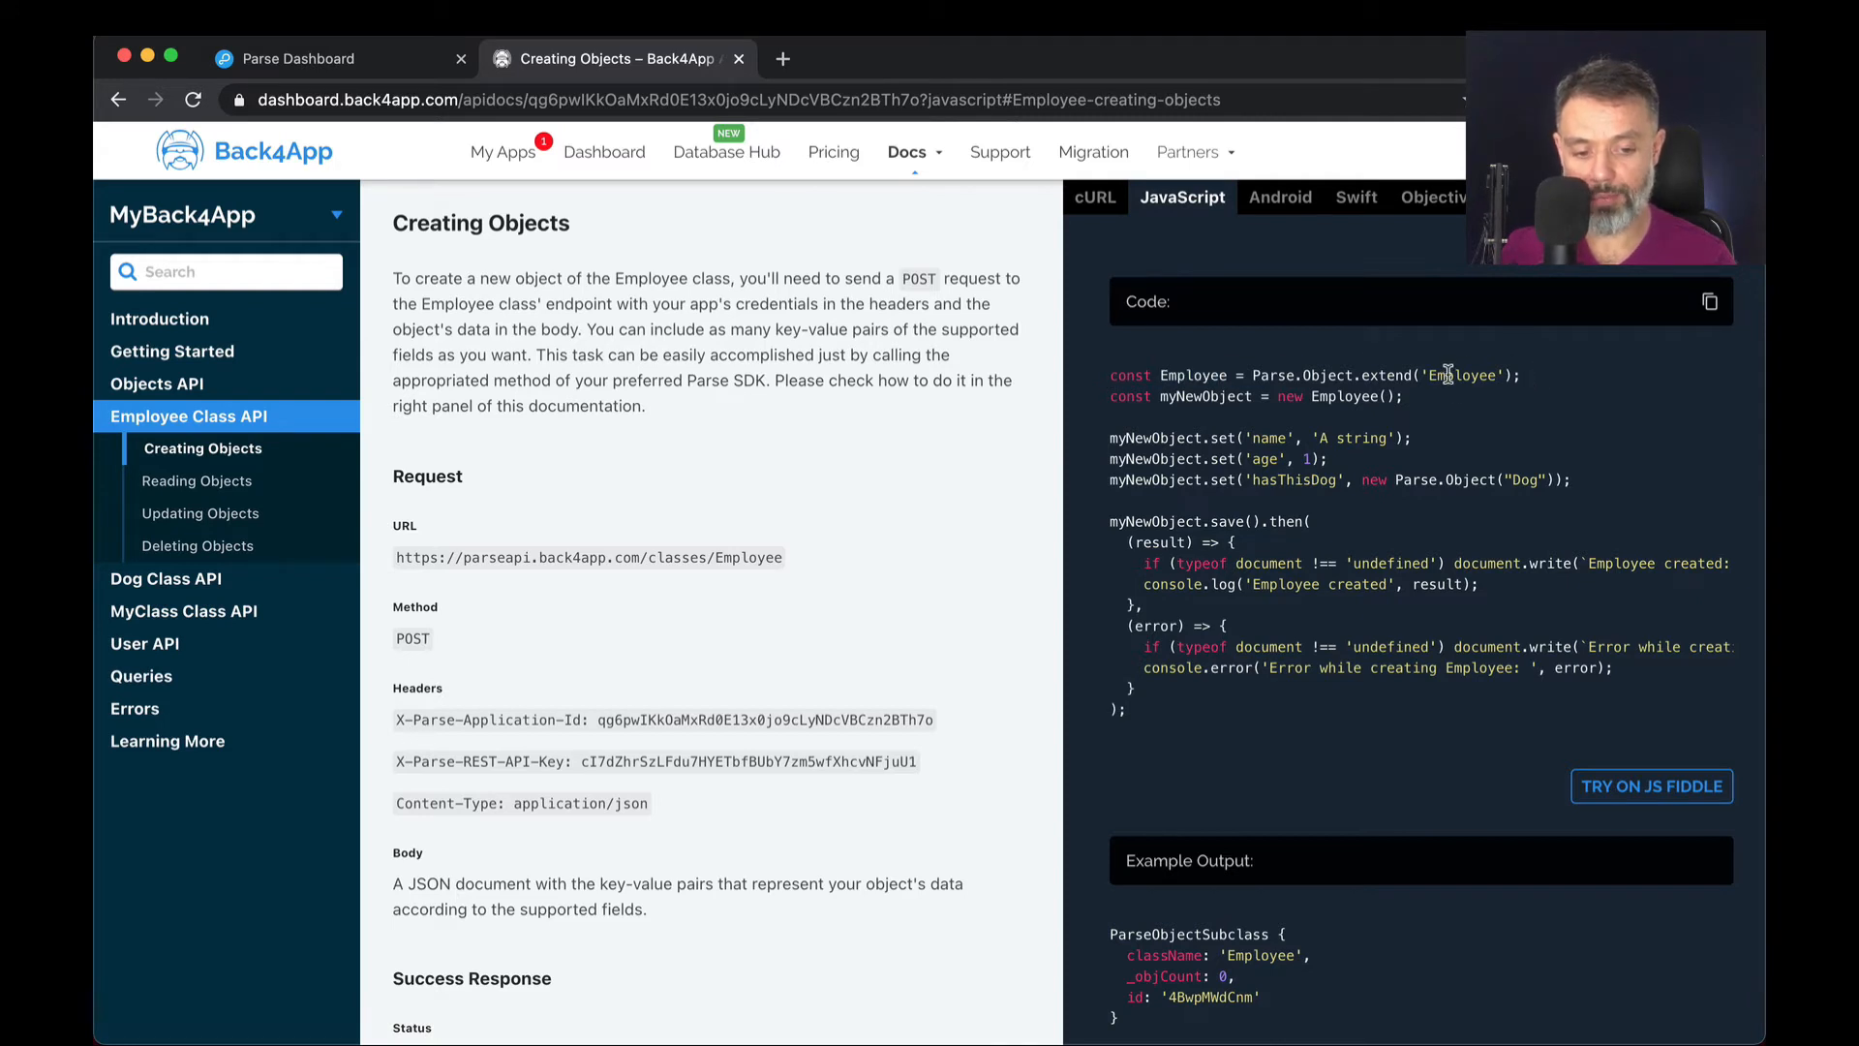
mouse_move(1287, 437)
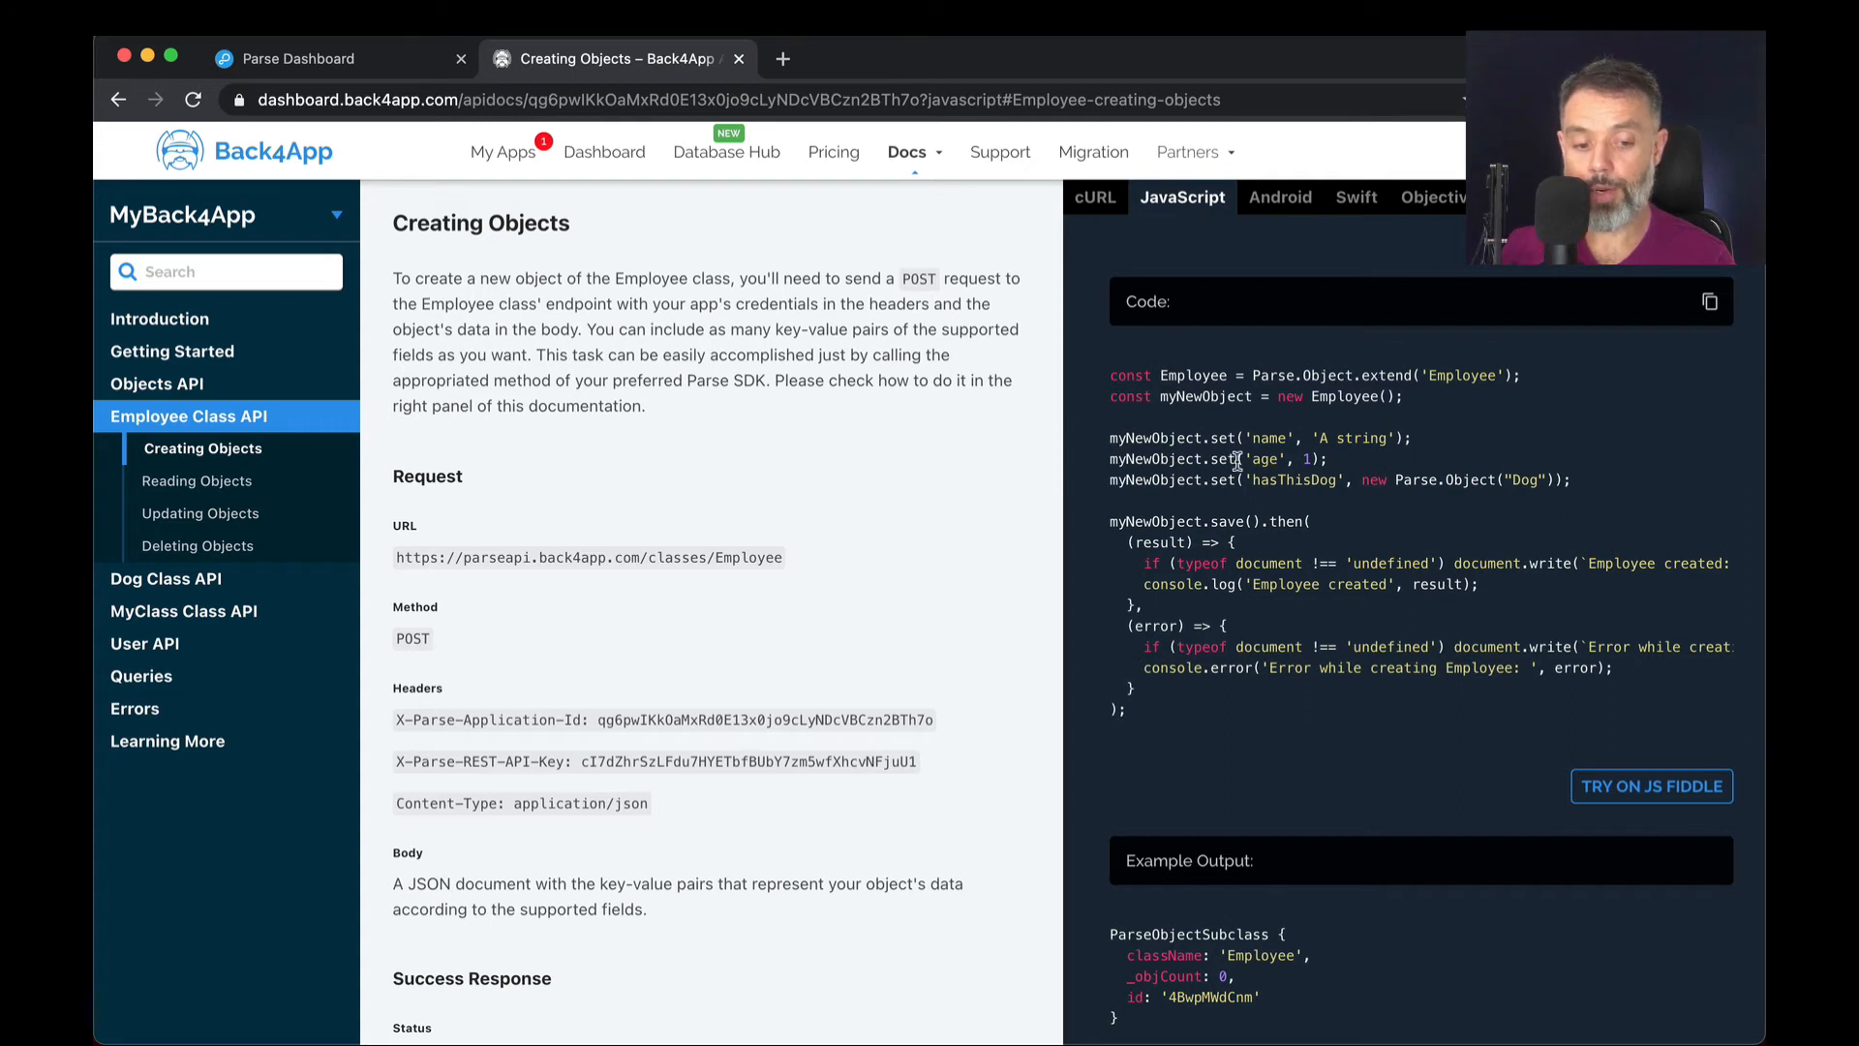
mouse_move(1327, 474)
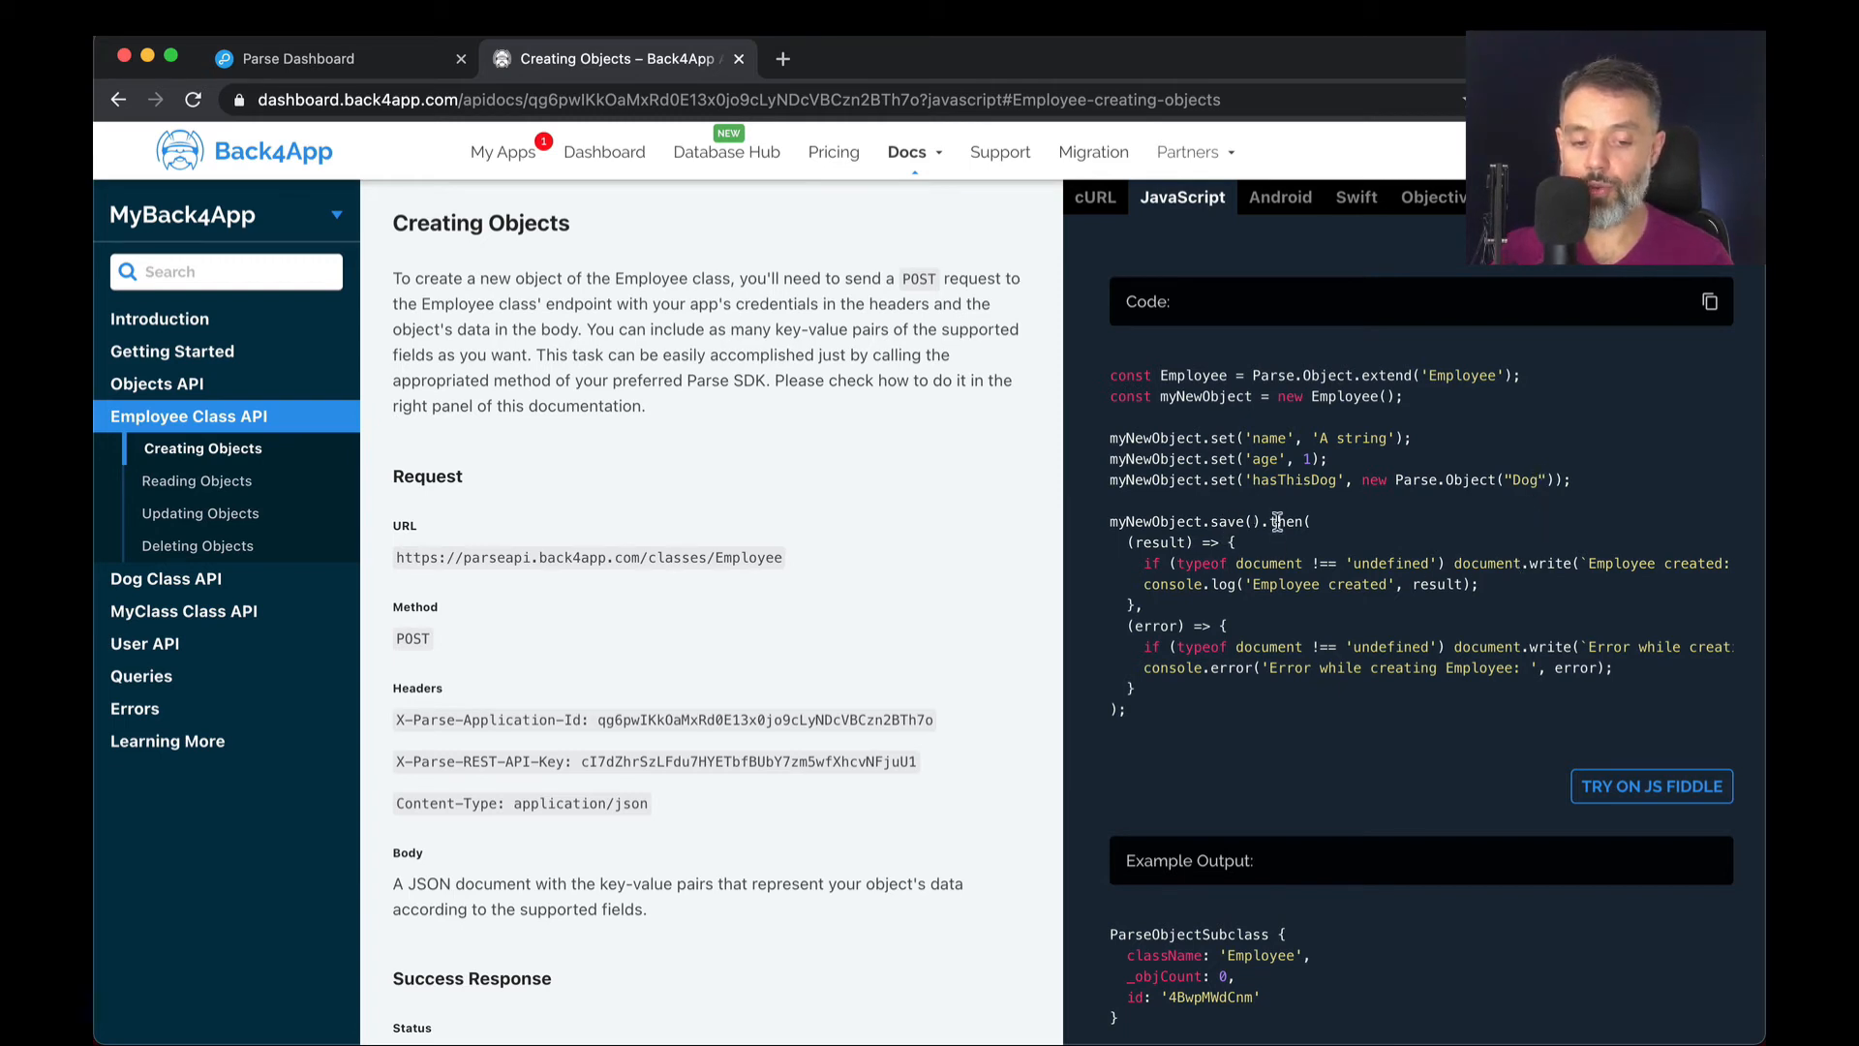
mouse_move(1167, 568)
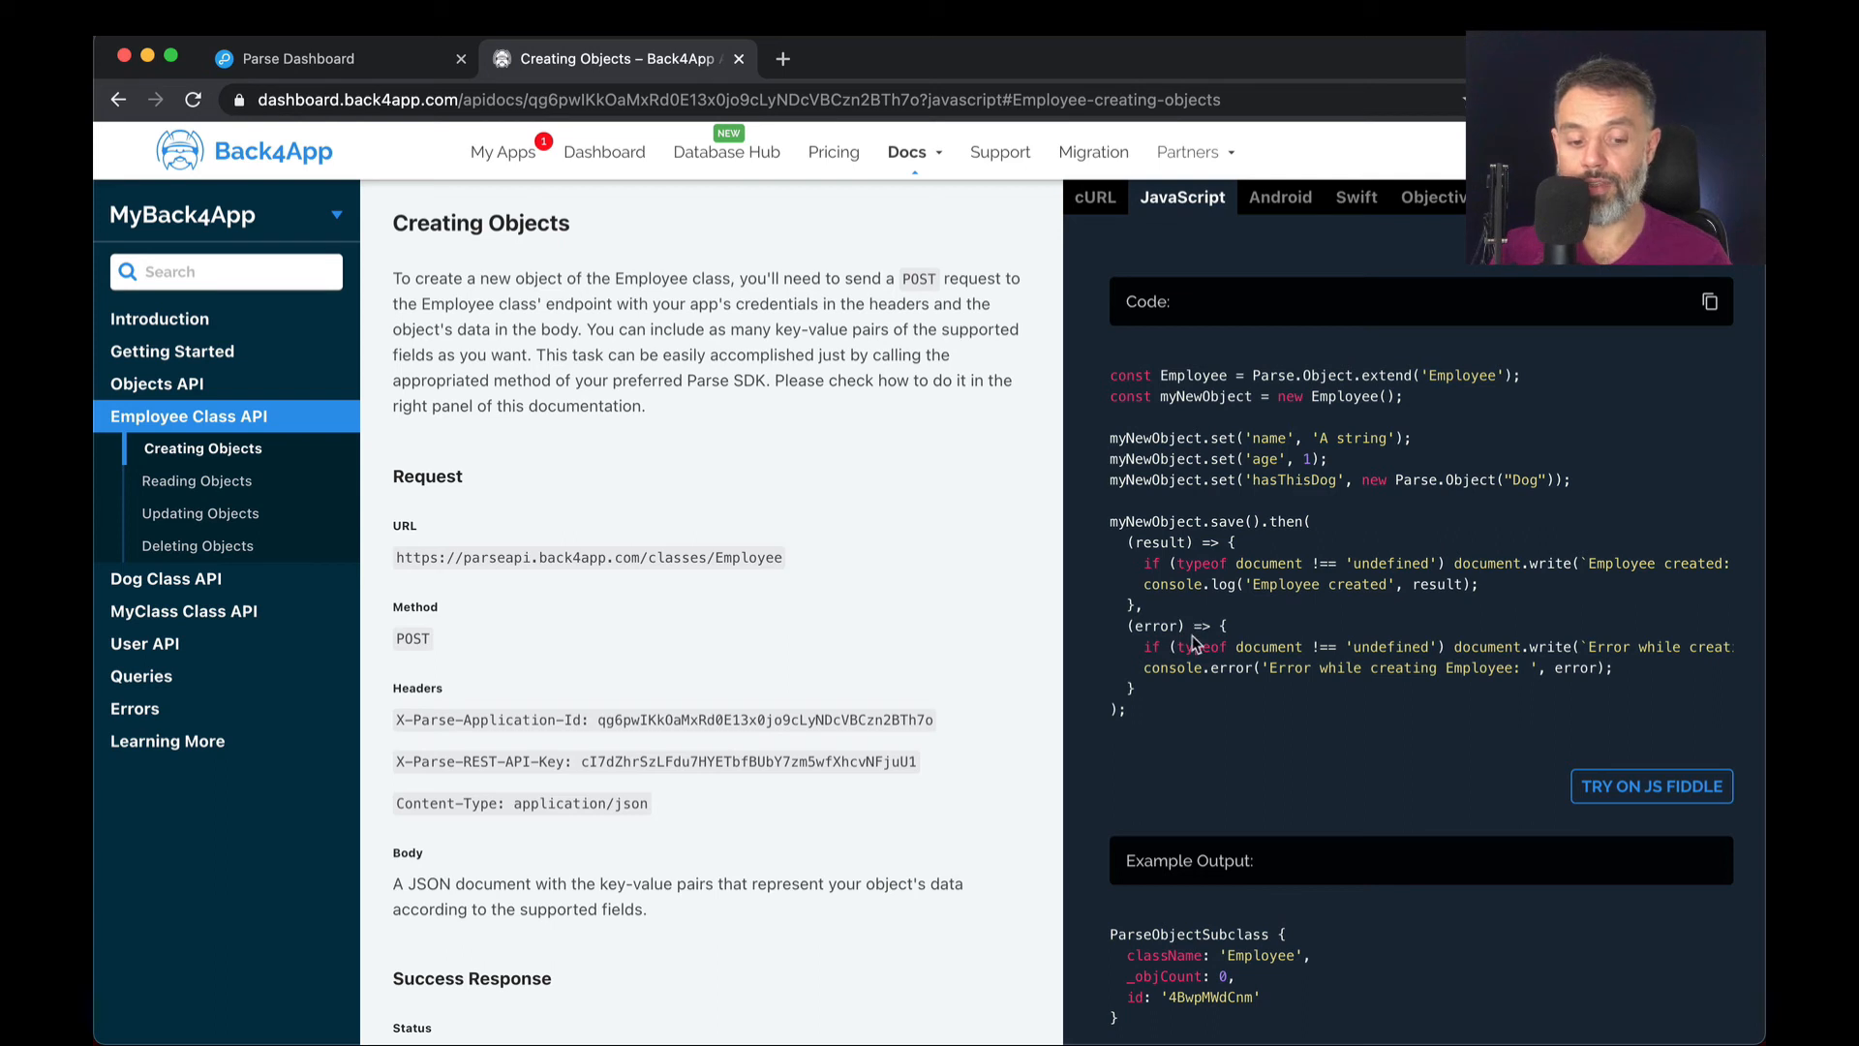
mouse_move(1359, 719)
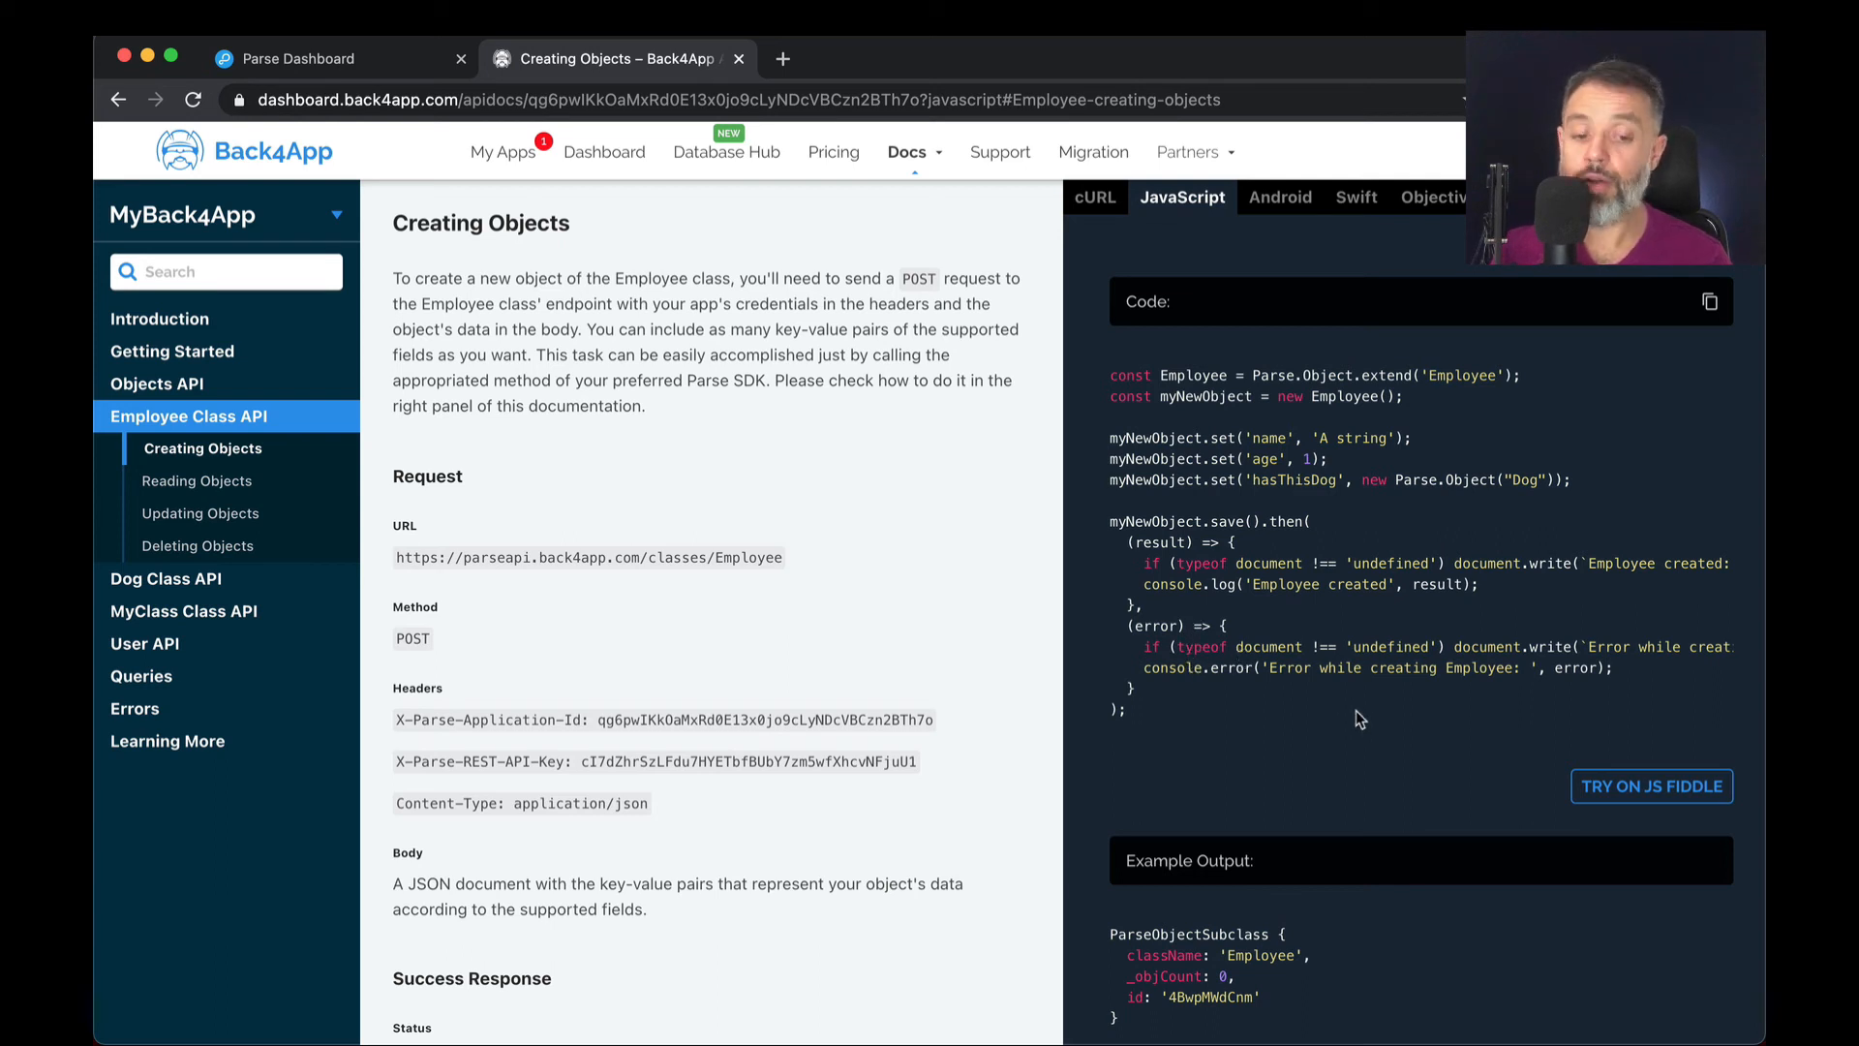